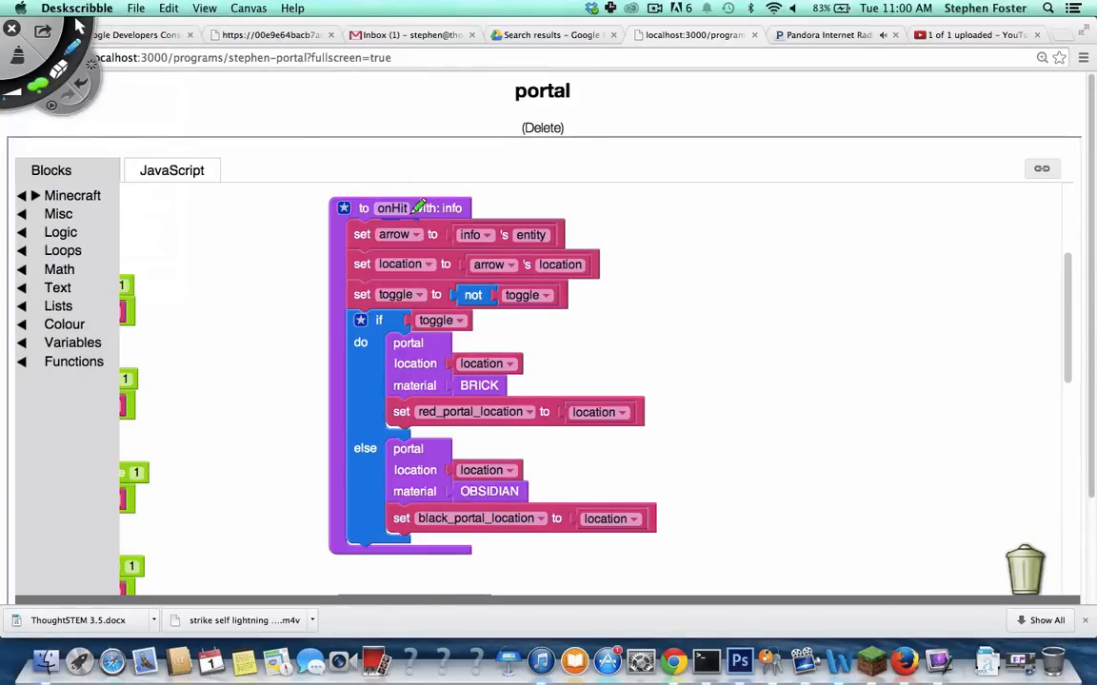
mouse_move(475, 190)
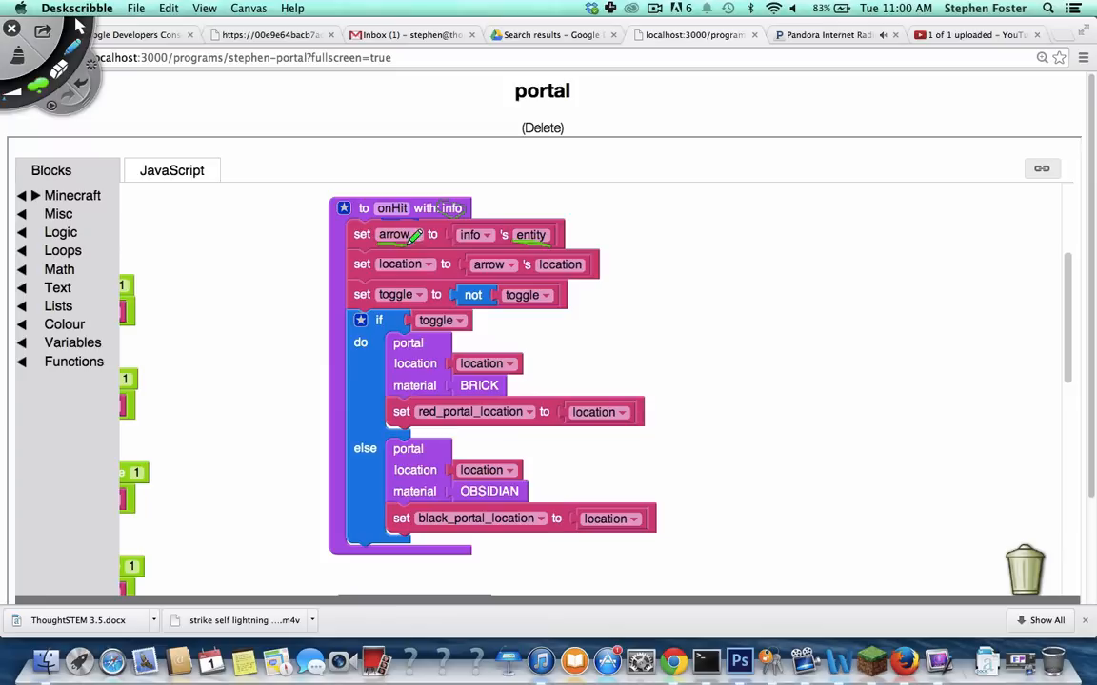
mouse_move(566, 281)
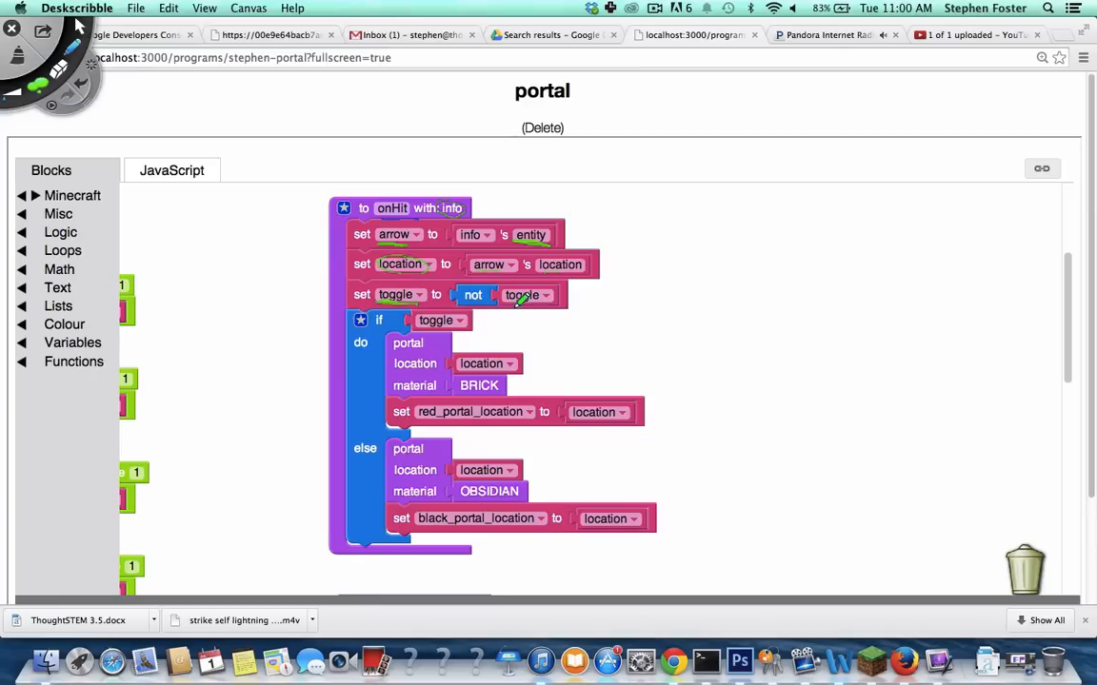
mouse_move(709, 197)
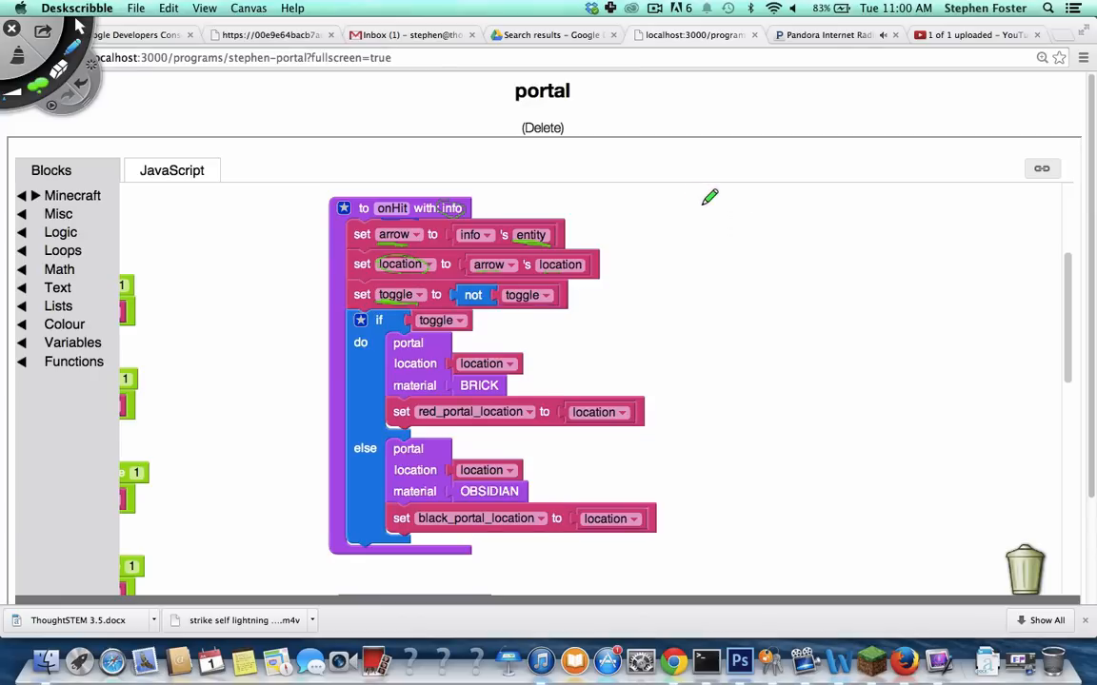
mouse_move(702, 204)
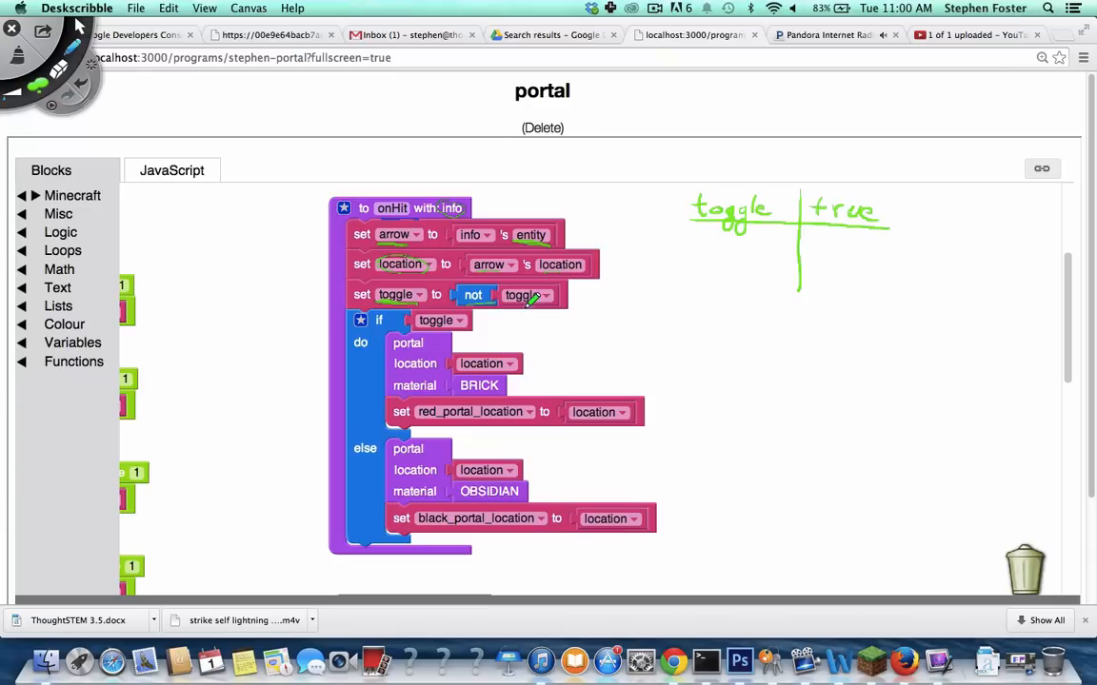
mouse_move(826, 185)
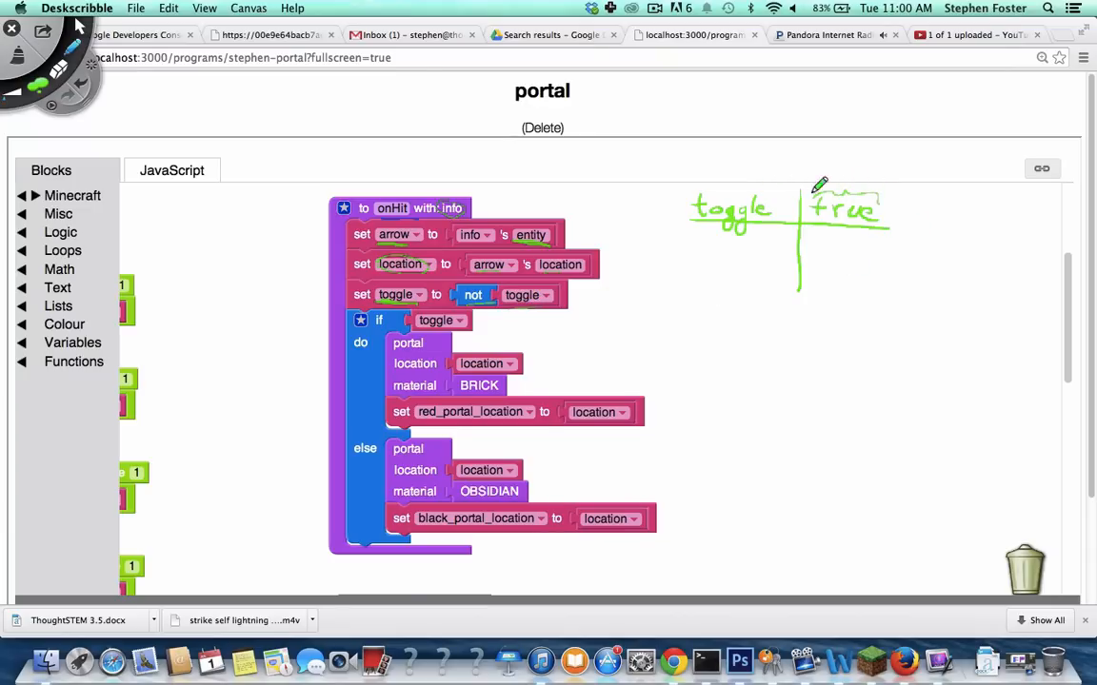
mouse_move(856, 186)
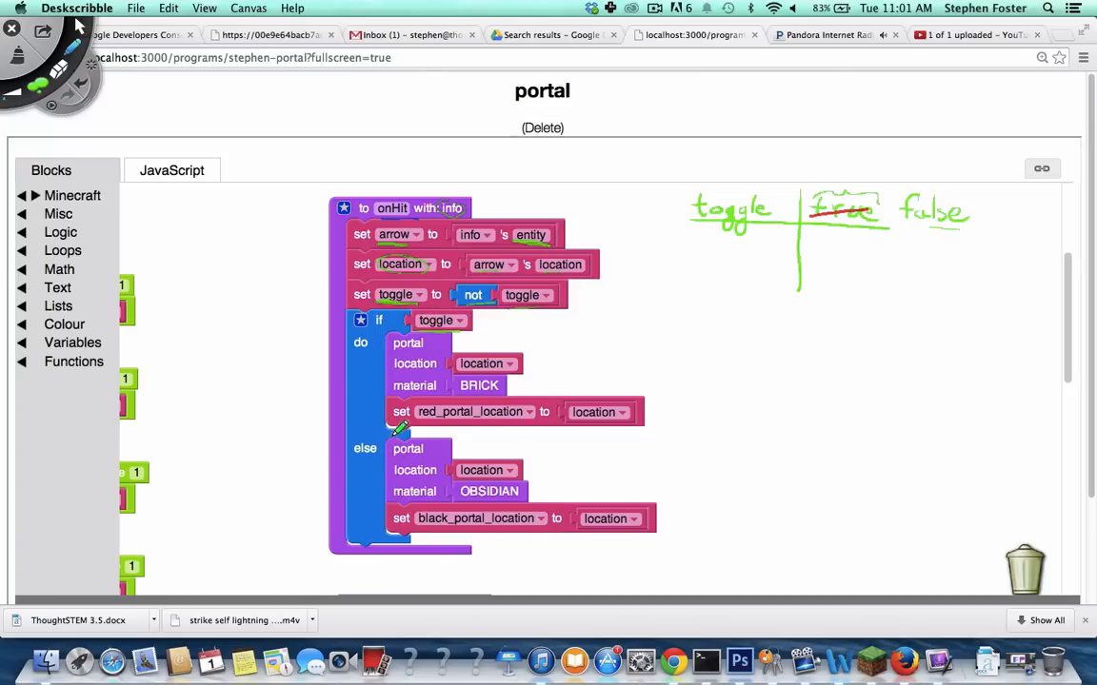
mouse_move(392, 460)
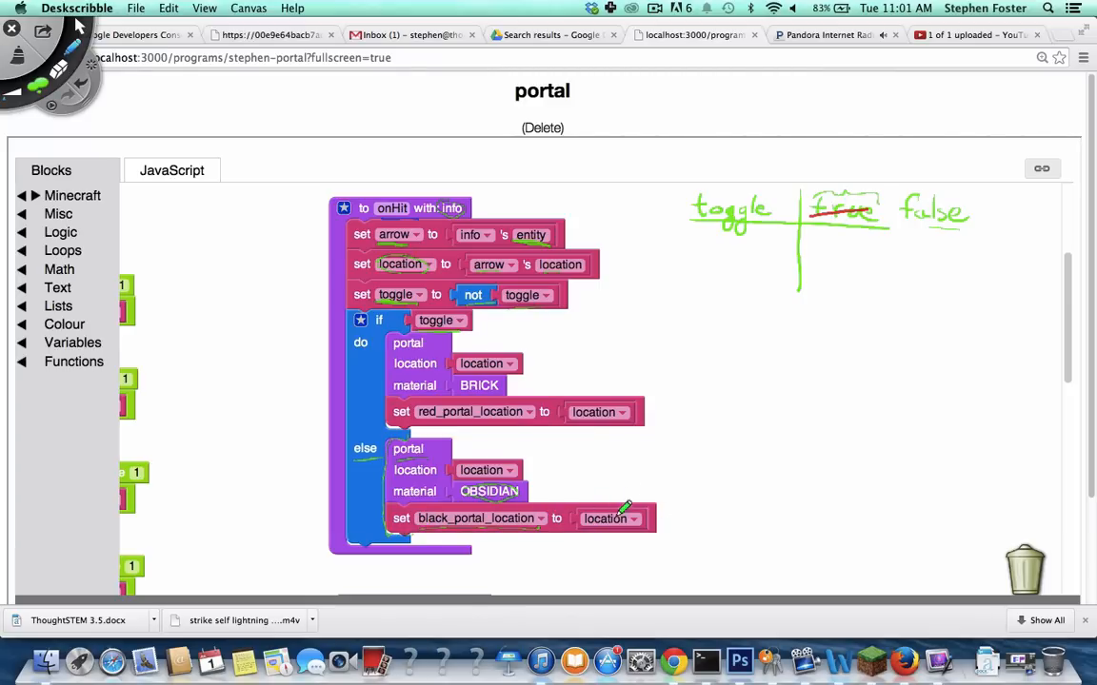
mouse_move(565, 481)
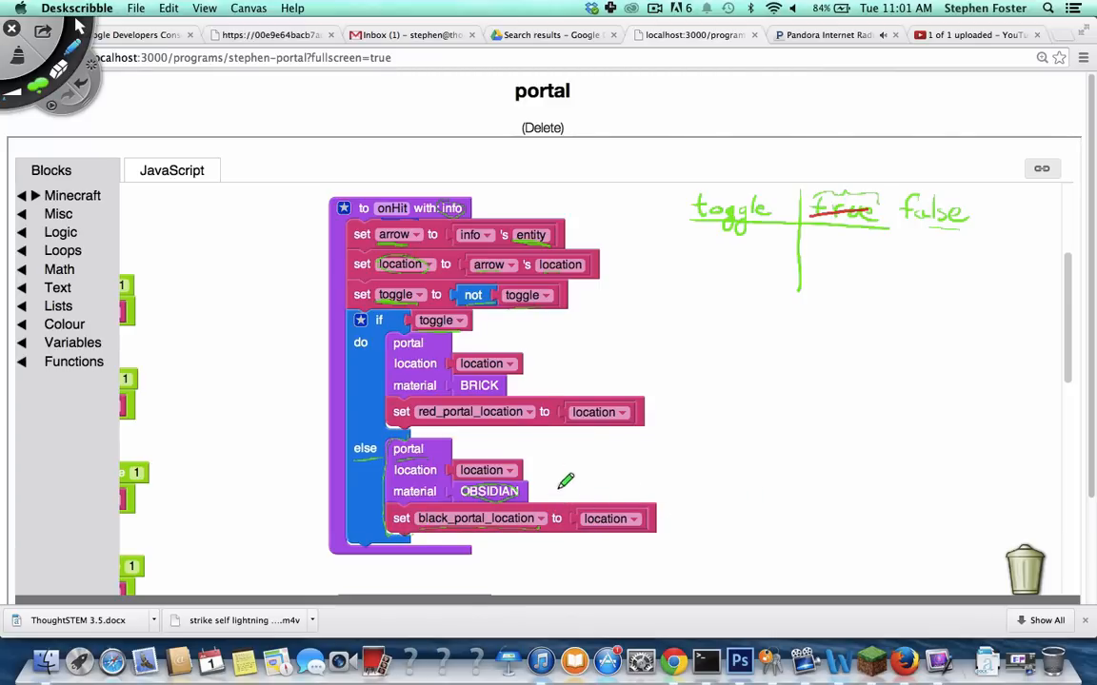
mouse_move(494, 198)
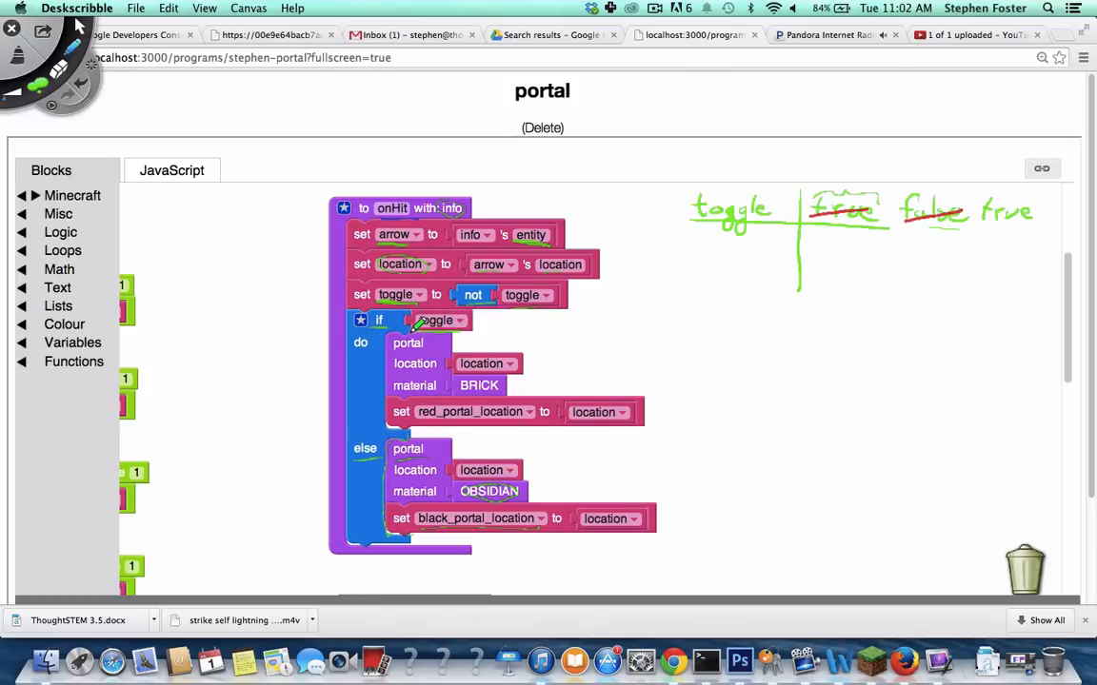
mouse_move(445, 390)
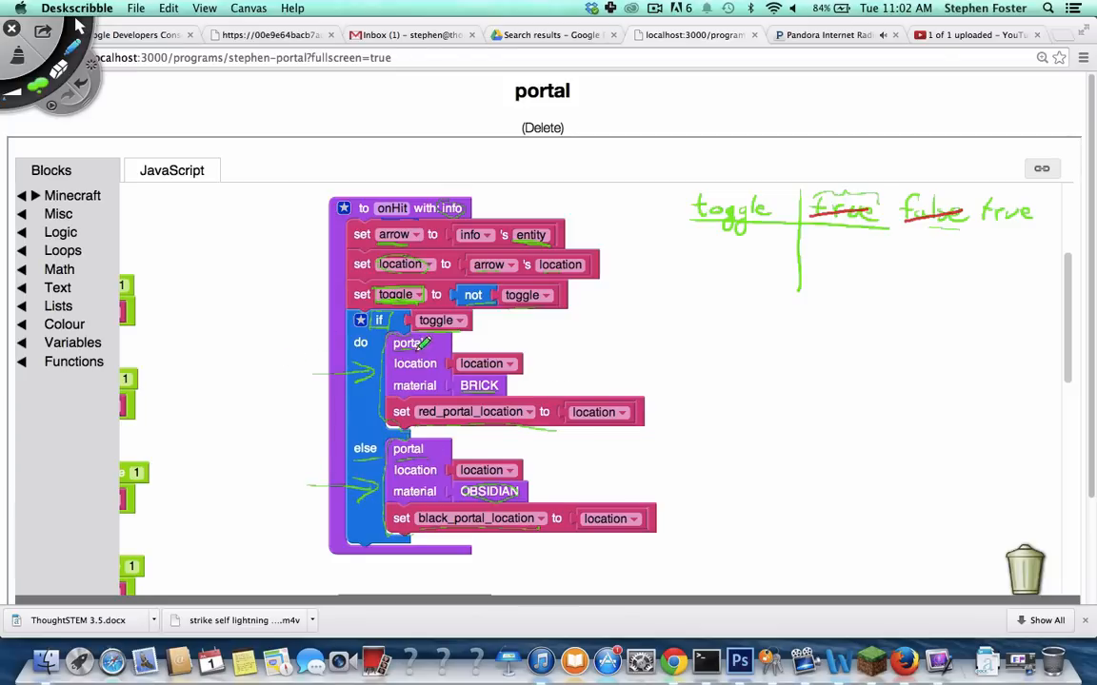
mouse_move(645, 350)
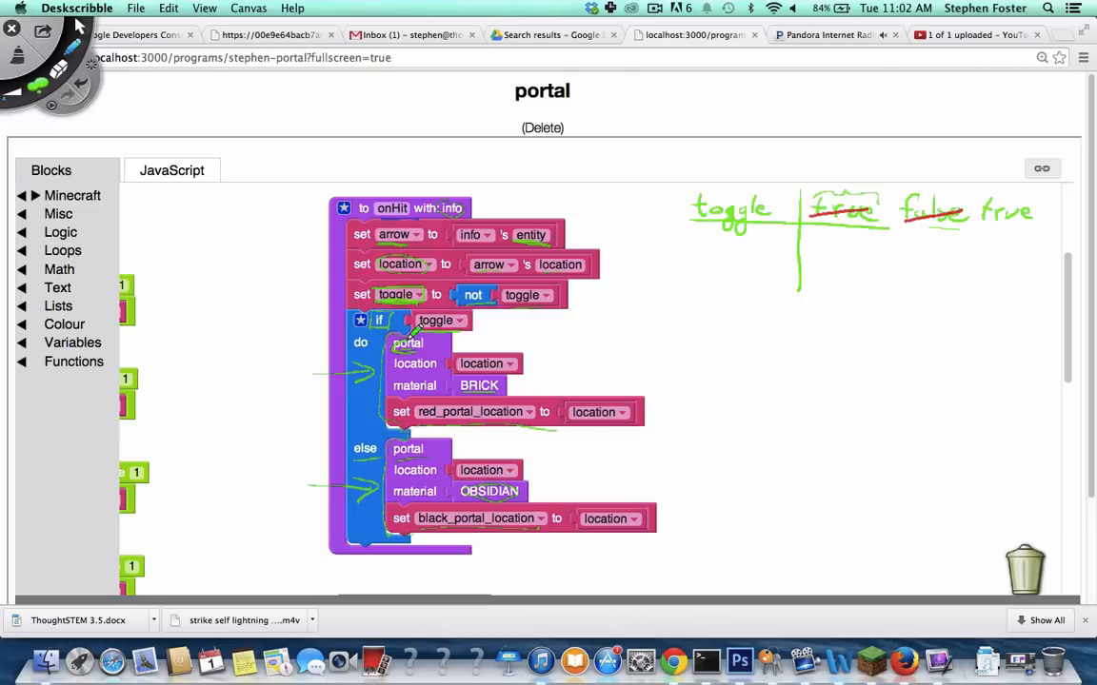
mouse_move(433, 436)
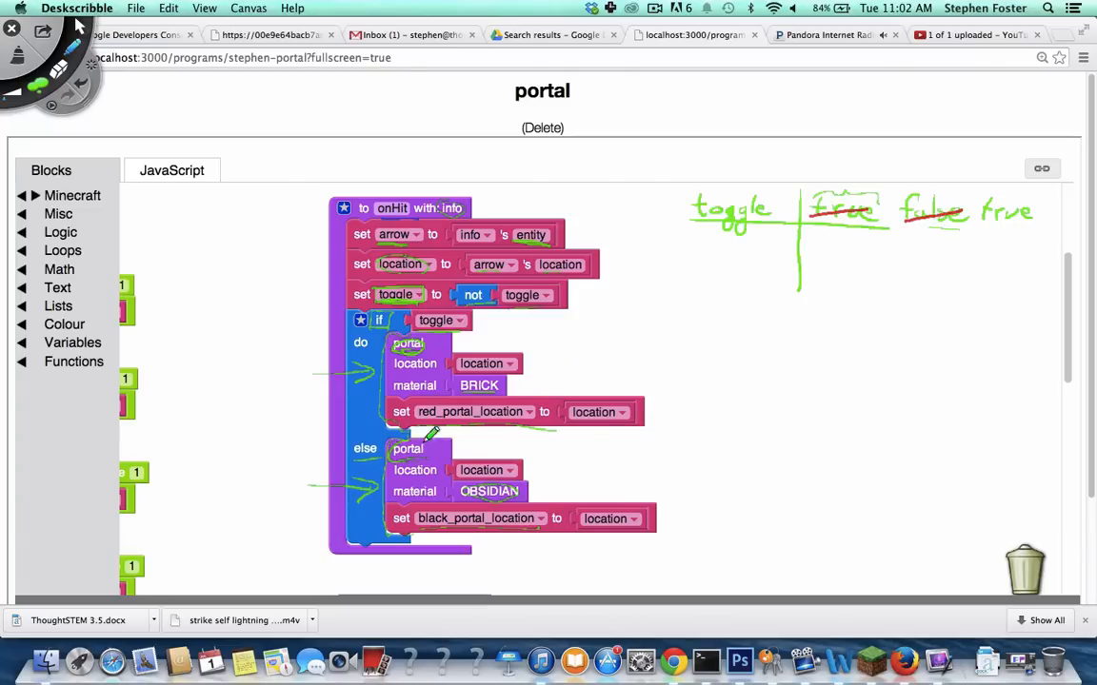